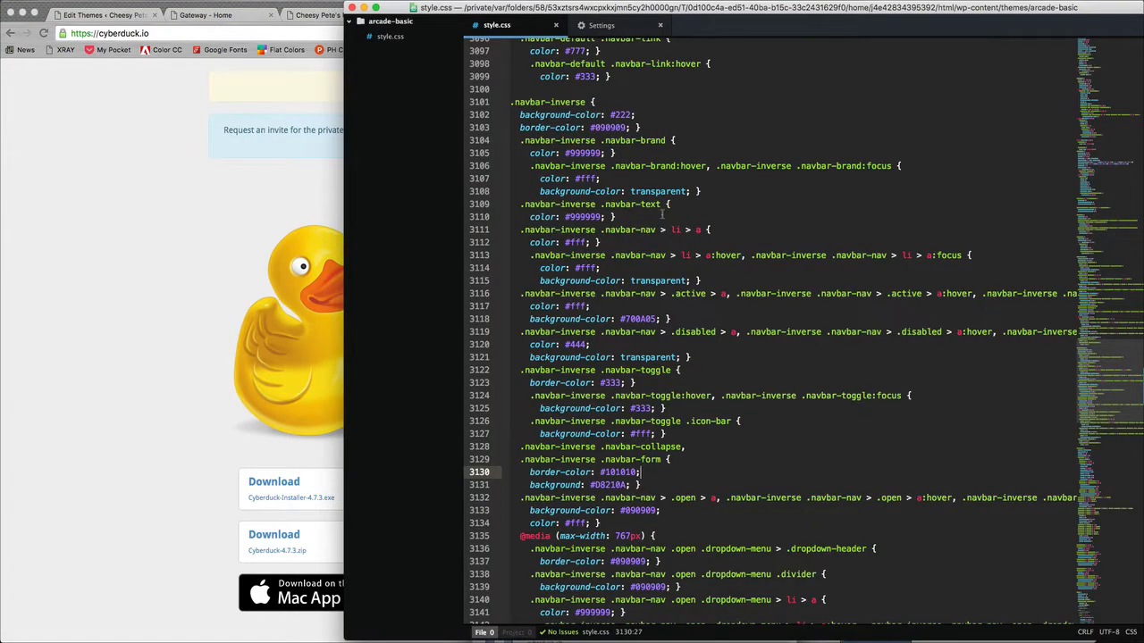
# Step: Bring the Chrome window with the Cyberduck download page in front of Atom
pyautogui.click(450, 15)
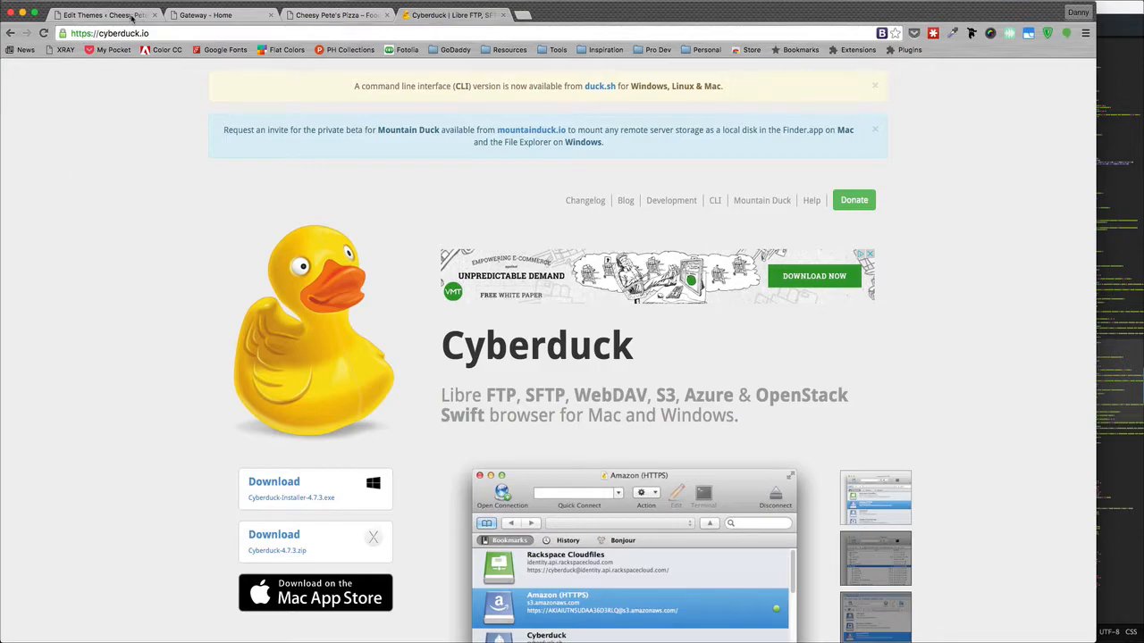
pyautogui.moveTo(186, 25)
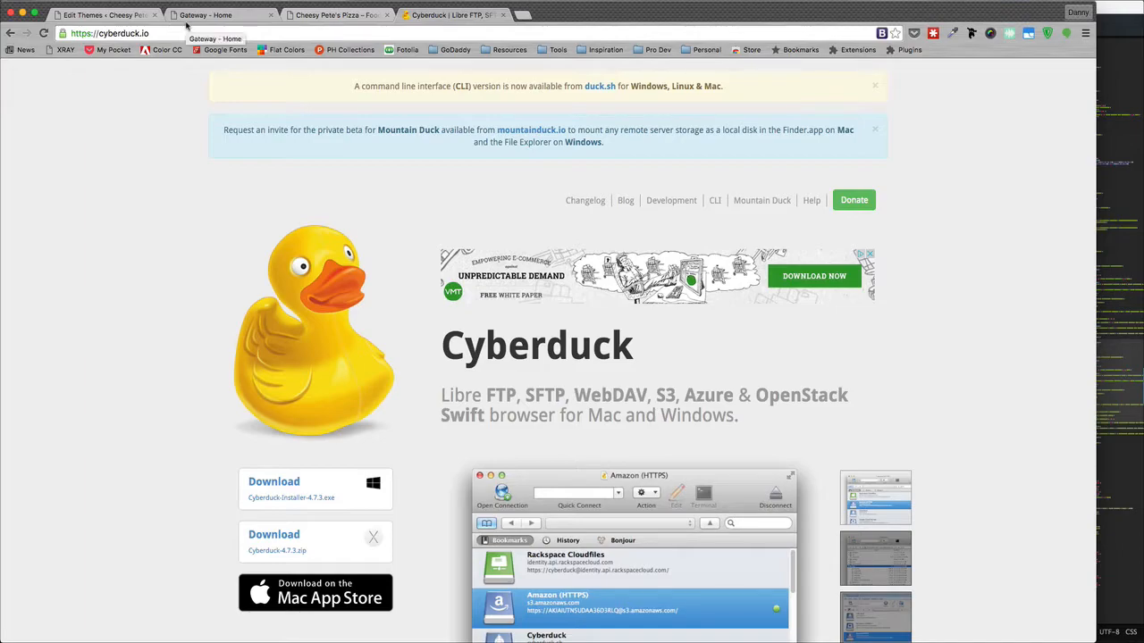
pyautogui.moveTo(326, 354)
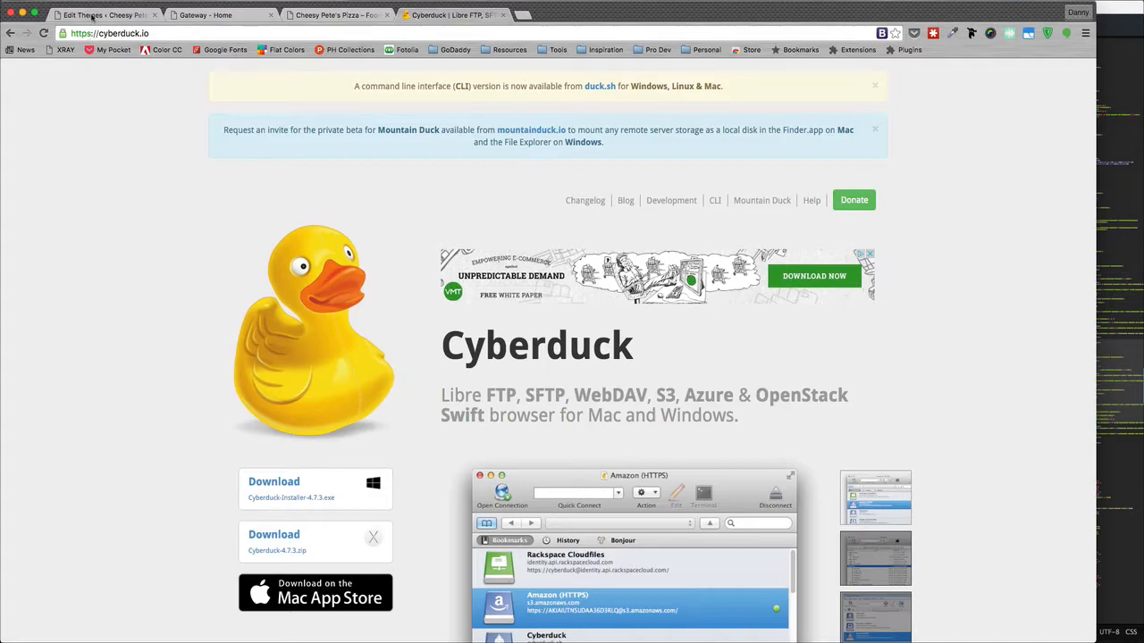
# Step: Show the Arcade Basic style.css in the WordPress Edit Themes page and scroll its rules
pyautogui.click(99, 15)
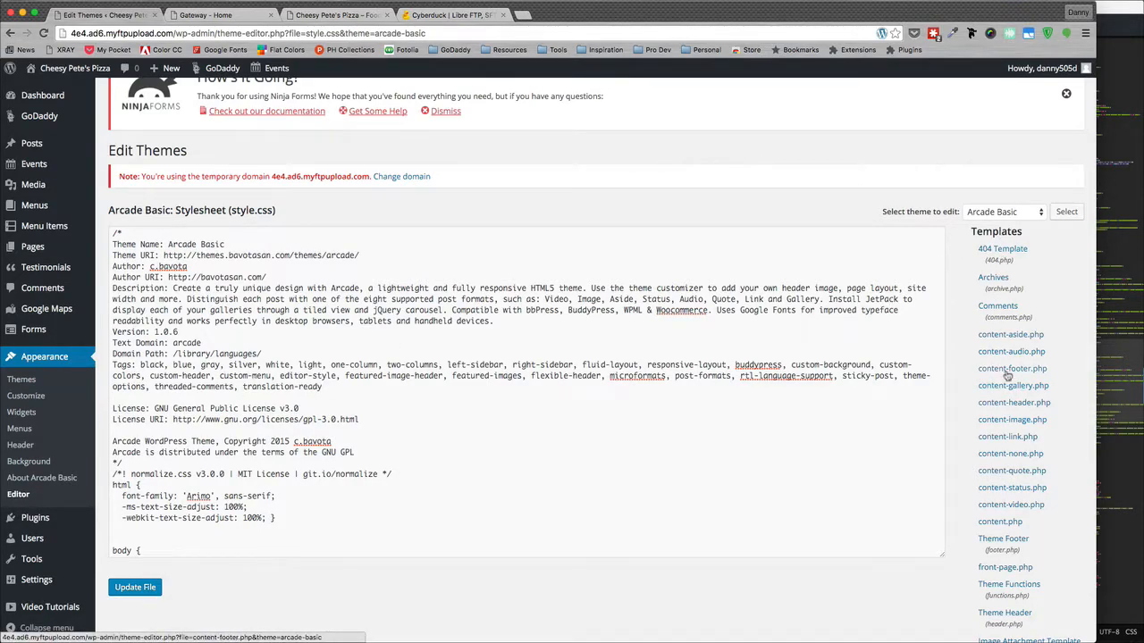
pyautogui.scroll(-3)
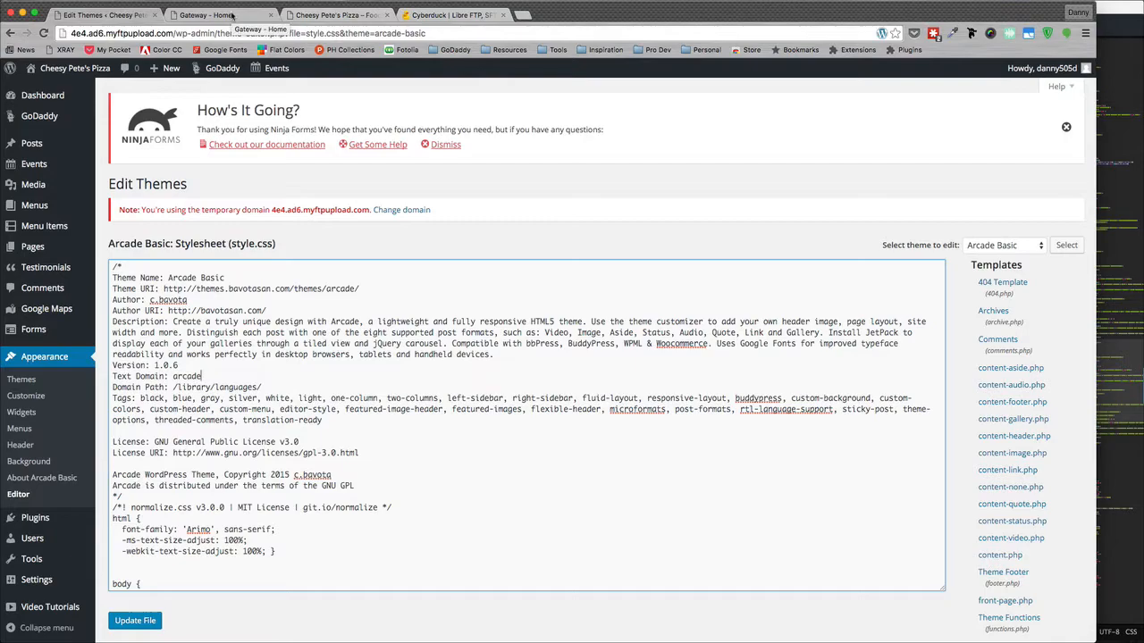
# Step: Choose Atom as Cyberduck's external editor in the Editor preferences
pyautogui.click(442, 14)
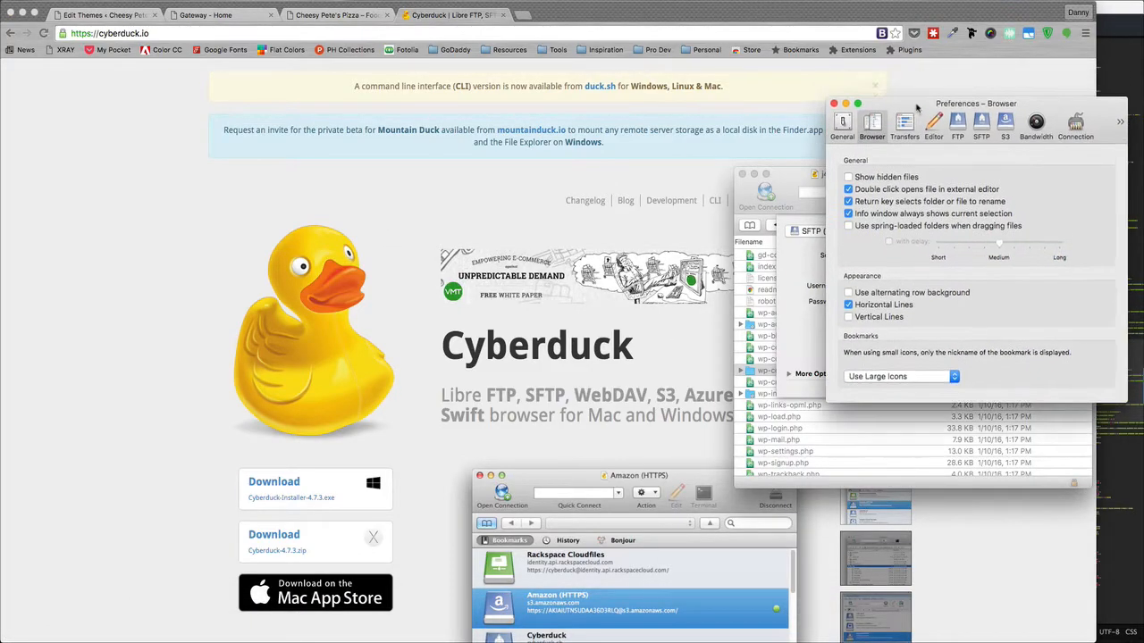
pyautogui.moveTo(933, 175)
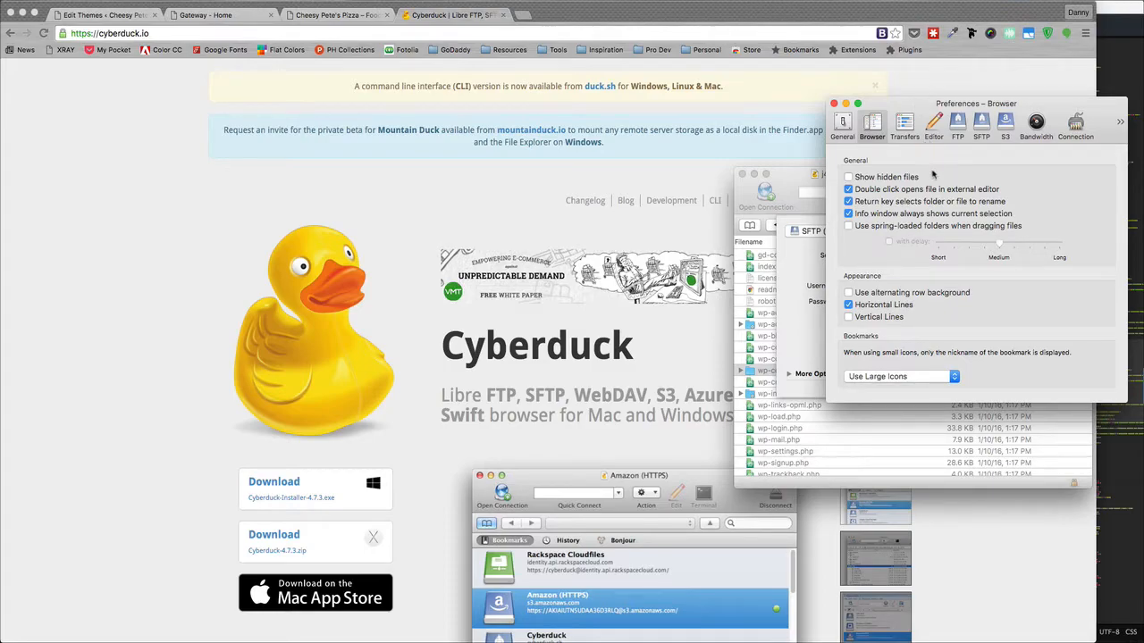
pyautogui.click(933, 123)
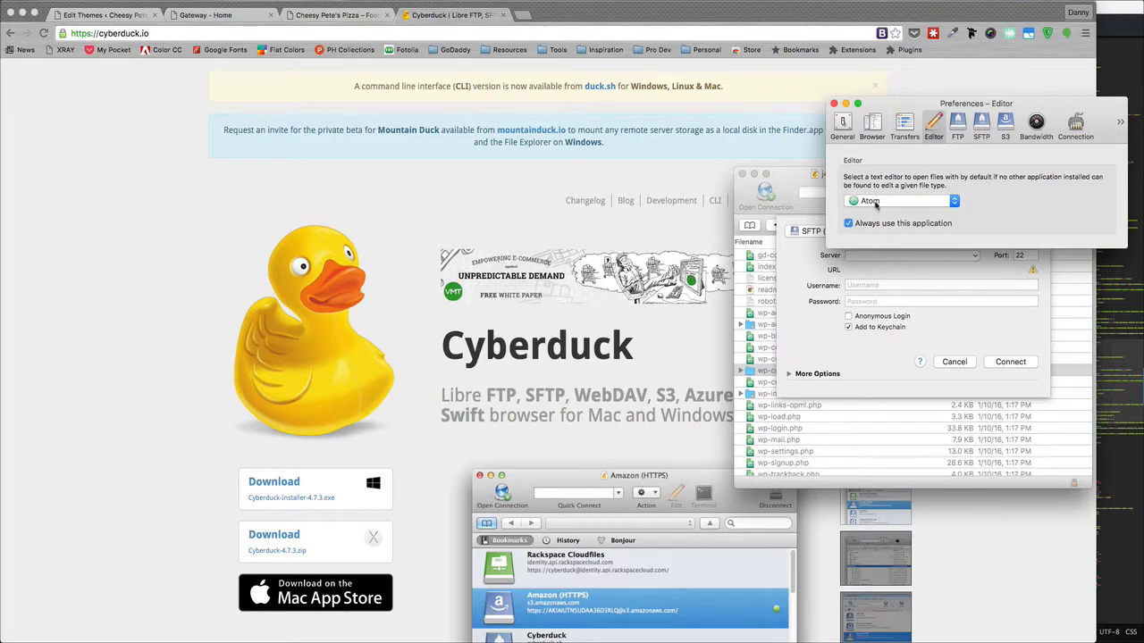
pyautogui.click(901, 200)
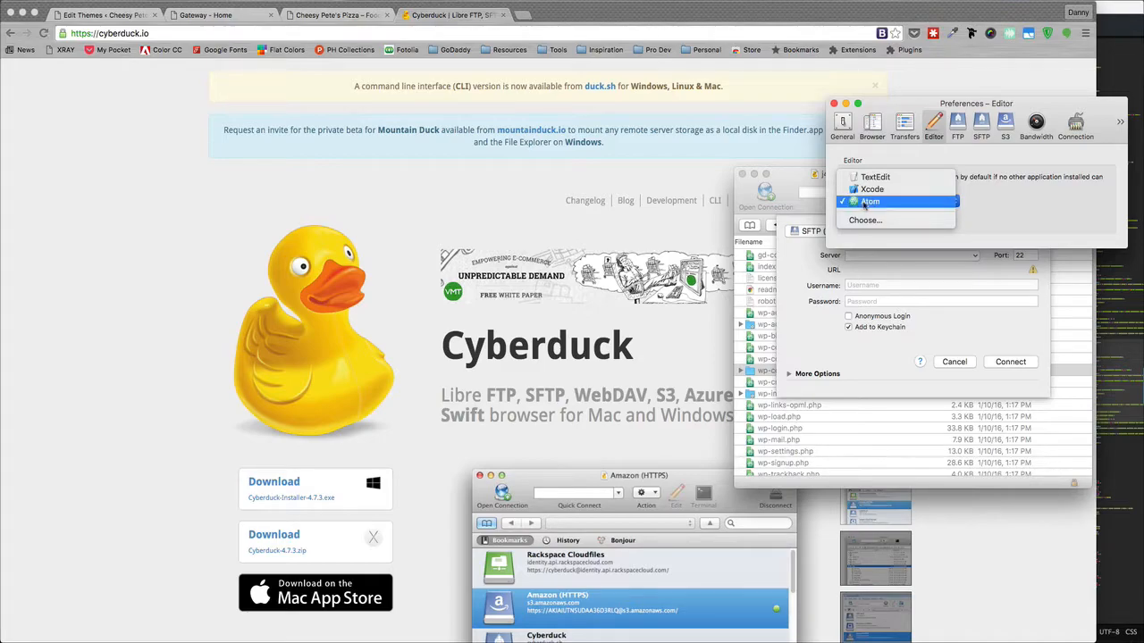
pyautogui.click(869, 200)
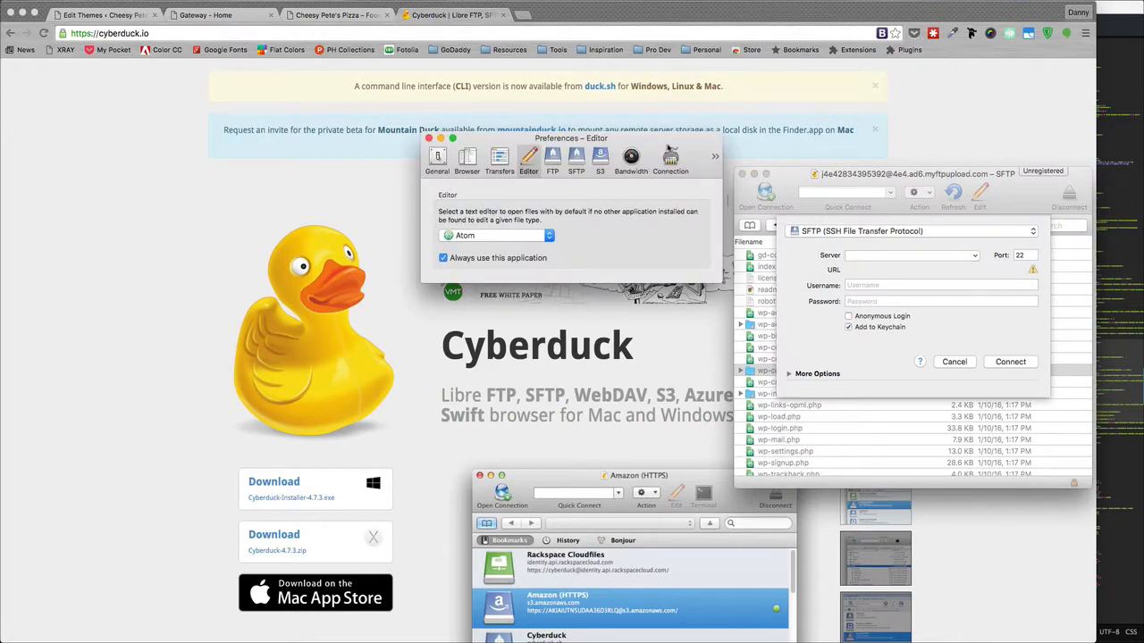
# Step: Move Preferences aside and return to the Browser preferences with double-click opening the external editor
pyautogui.moveTo(571, 139); pyautogui.dragTo(840, 139)
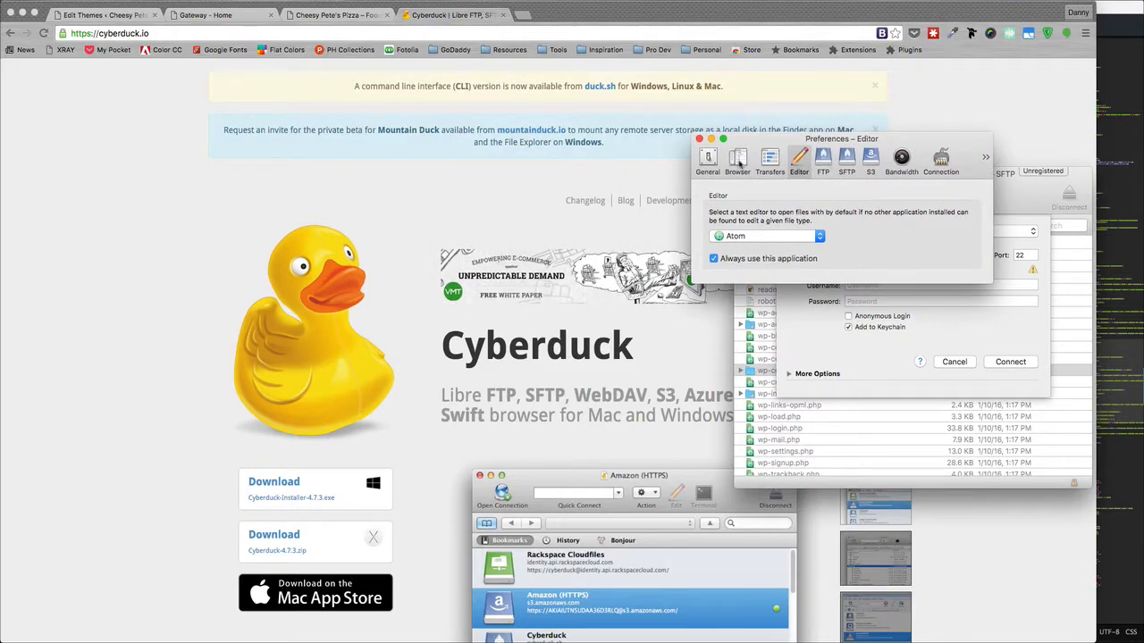
pyautogui.click(737, 157)
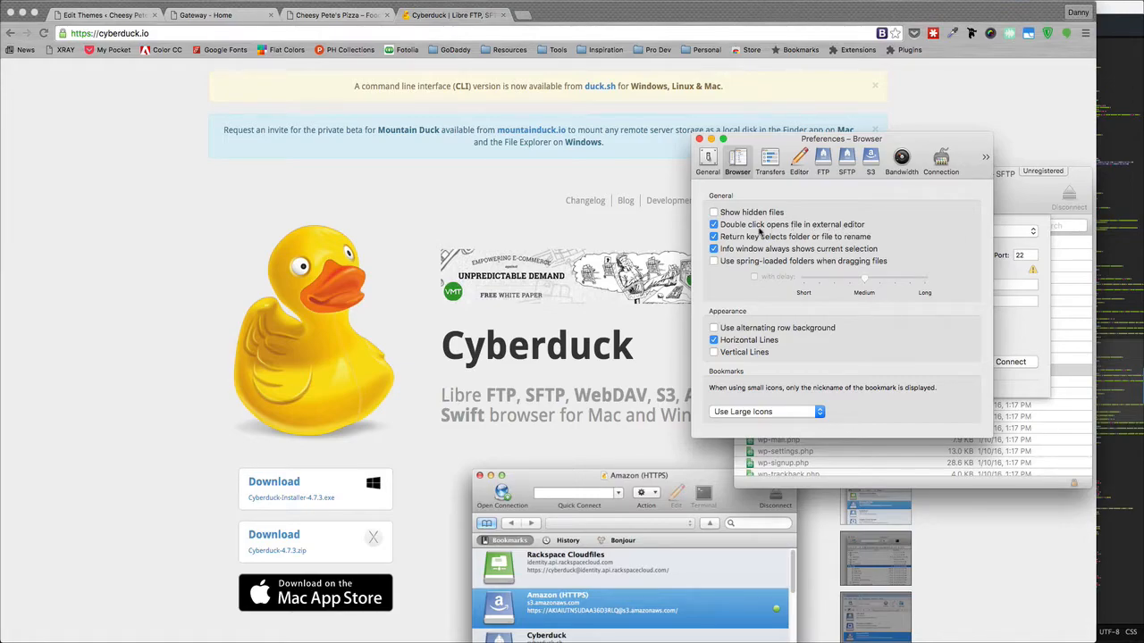
pyautogui.moveTo(839, 193)
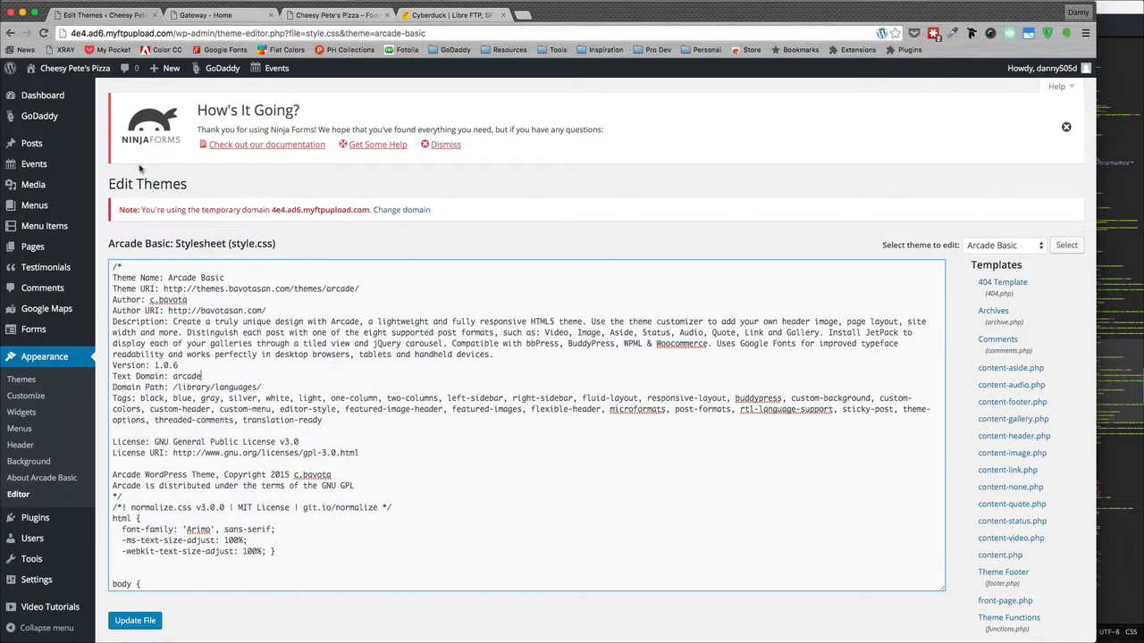
# Step: Reopen the GoDaddy Gateway SSH & SFTP settings for 4e4.ad6.myftpupload.com and reveal the password
pyautogui.click(222, 68)
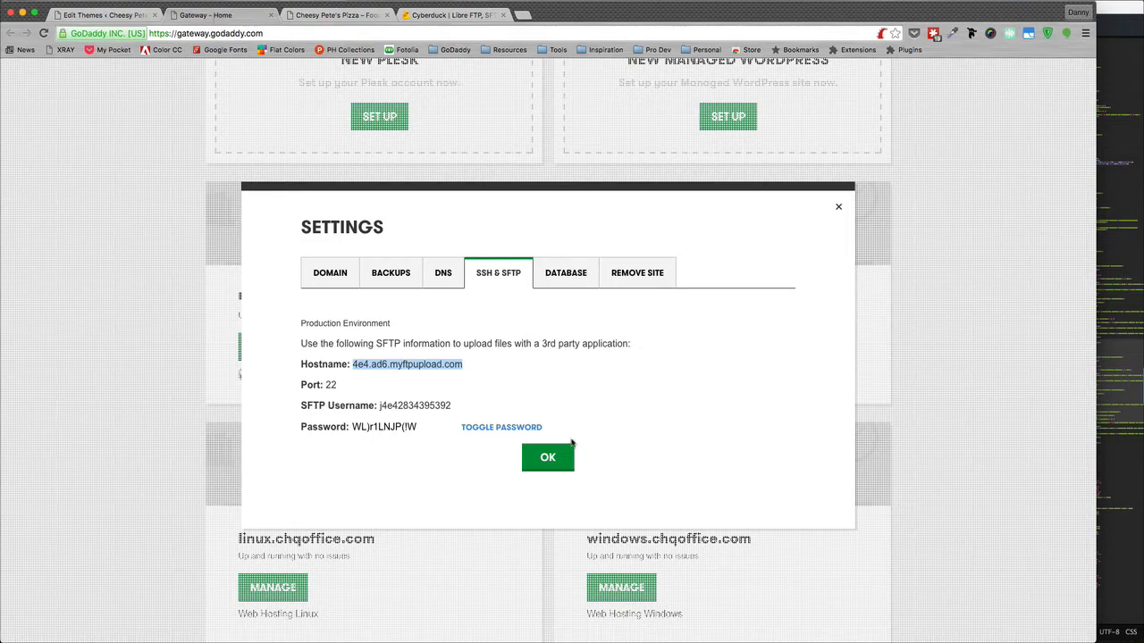
pyautogui.click(546, 457)
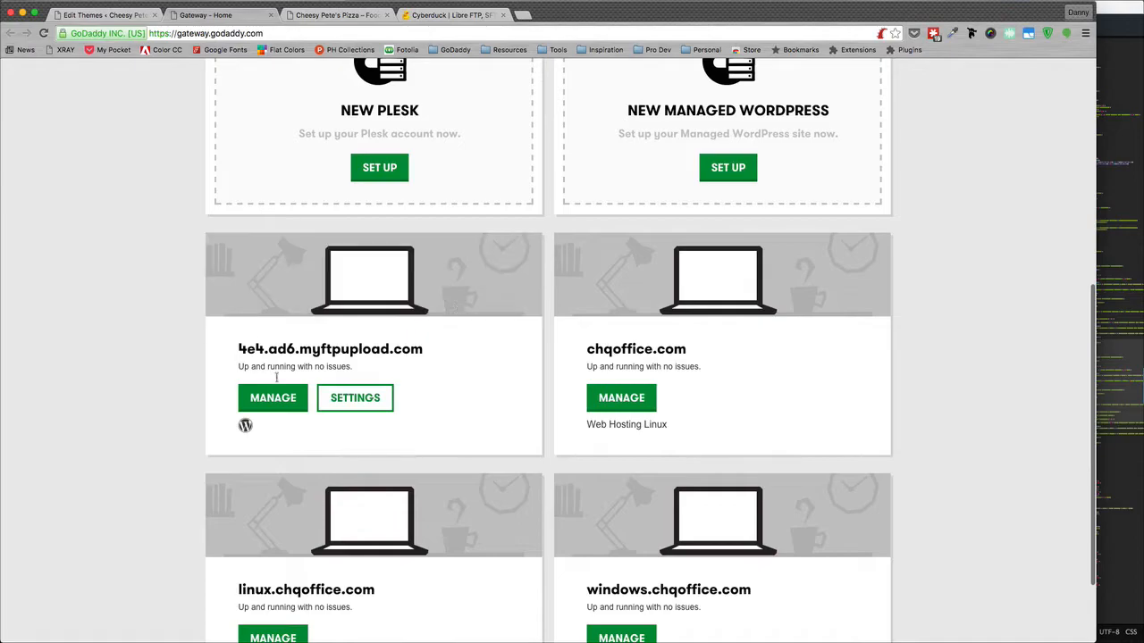
pyautogui.click(354, 396)
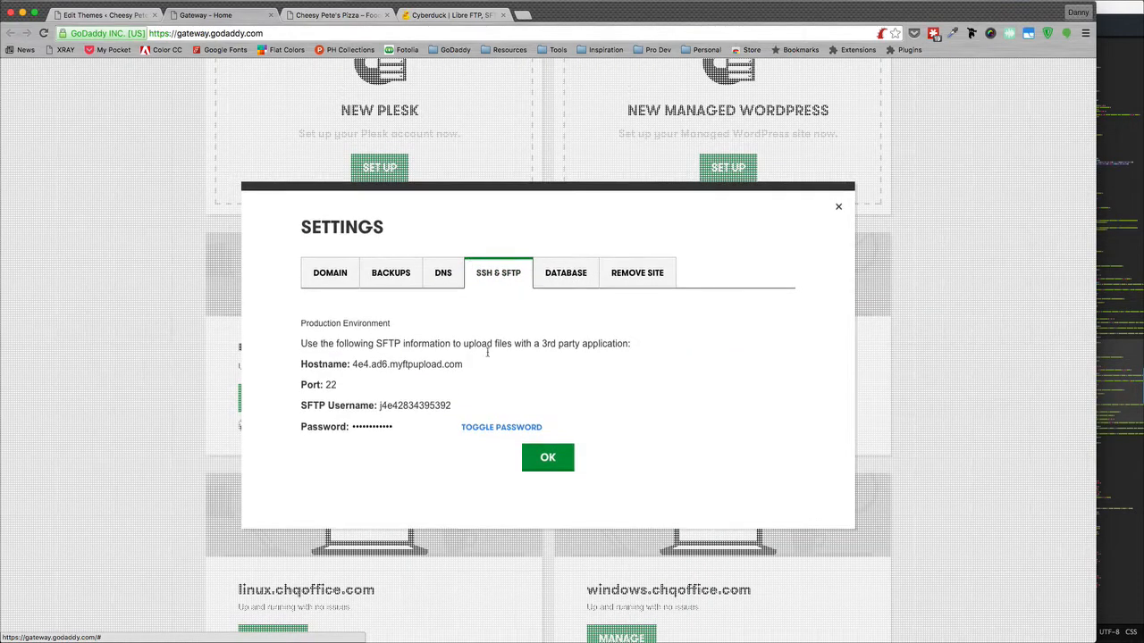
pyautogui.click(500, 427)
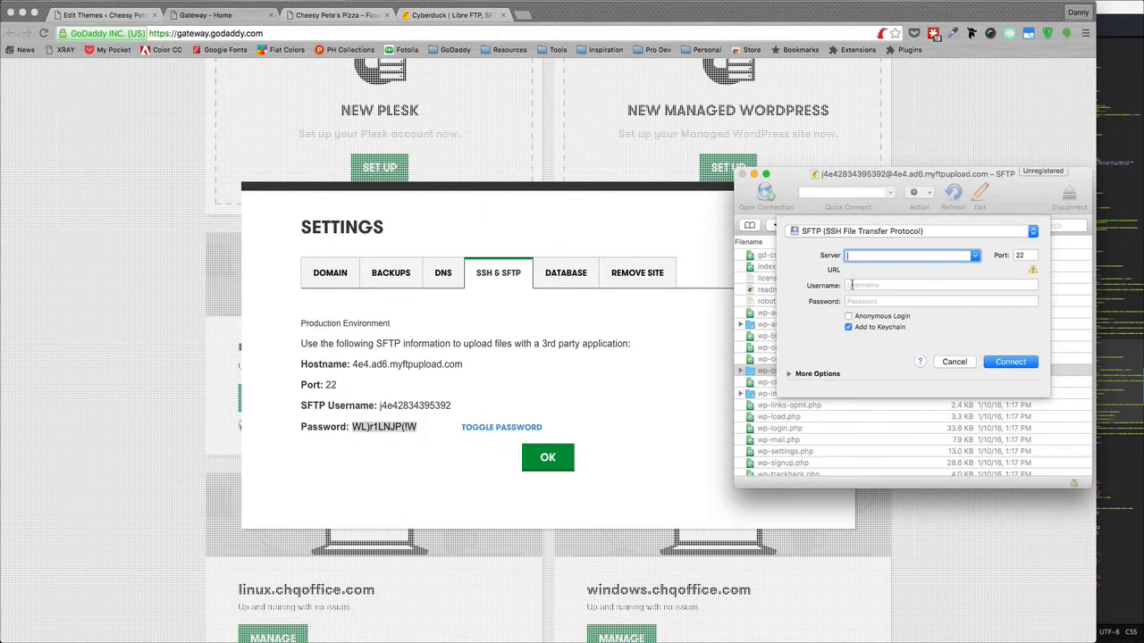
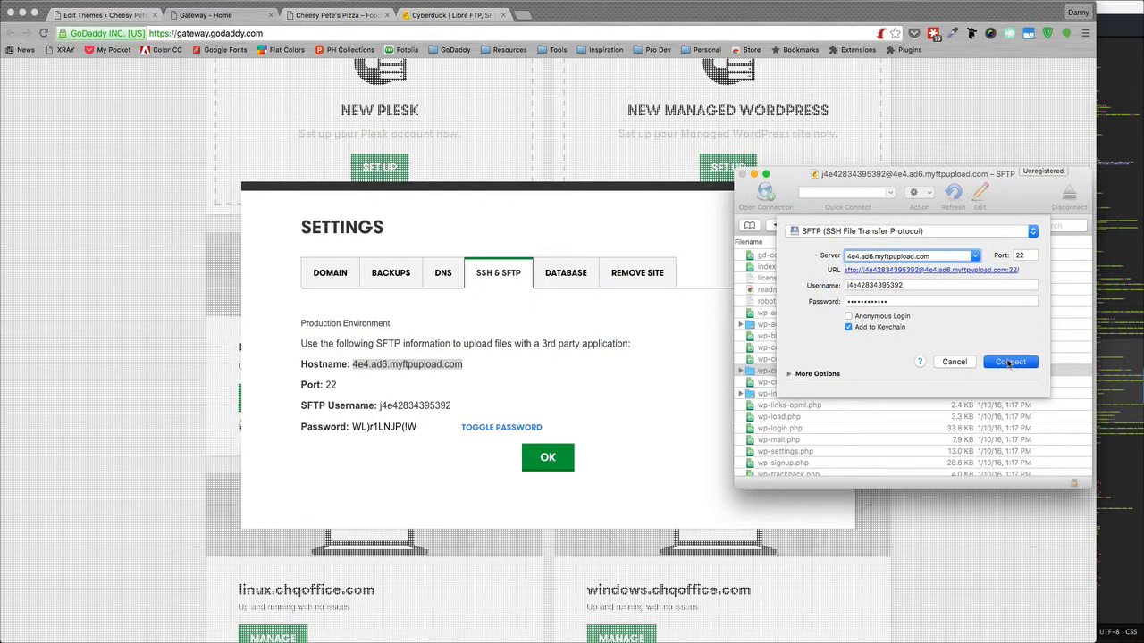
# Step: Enter the SFTP password and connect Cyberduck to the site
pyautogui.click(1010, 361)
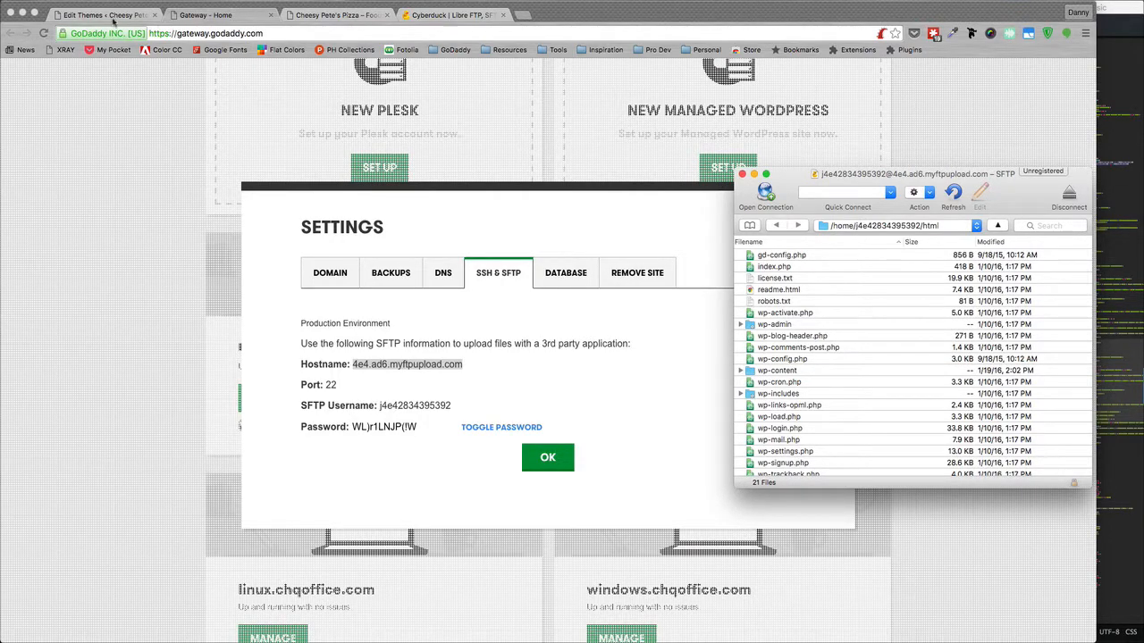
pyautogui.click(98, 14)
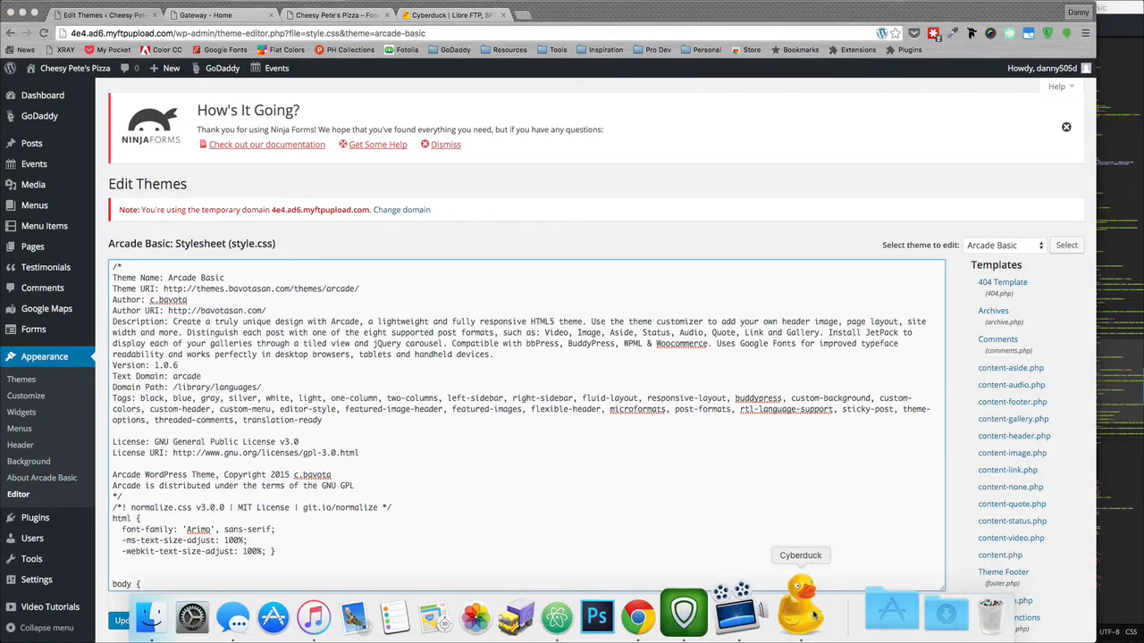
pyautogui.click(801, 611)
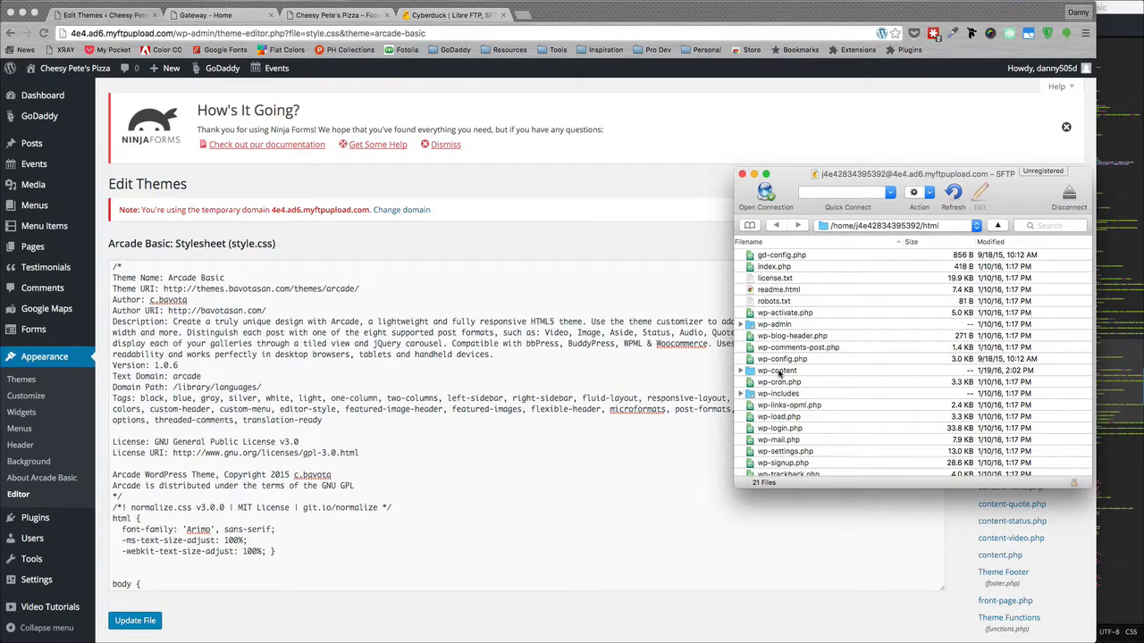
# Step: Browse wp-content down to the arcade-basic theme folder and edit its style.css with Atom
pyautogui.doubleClick(775, 369)
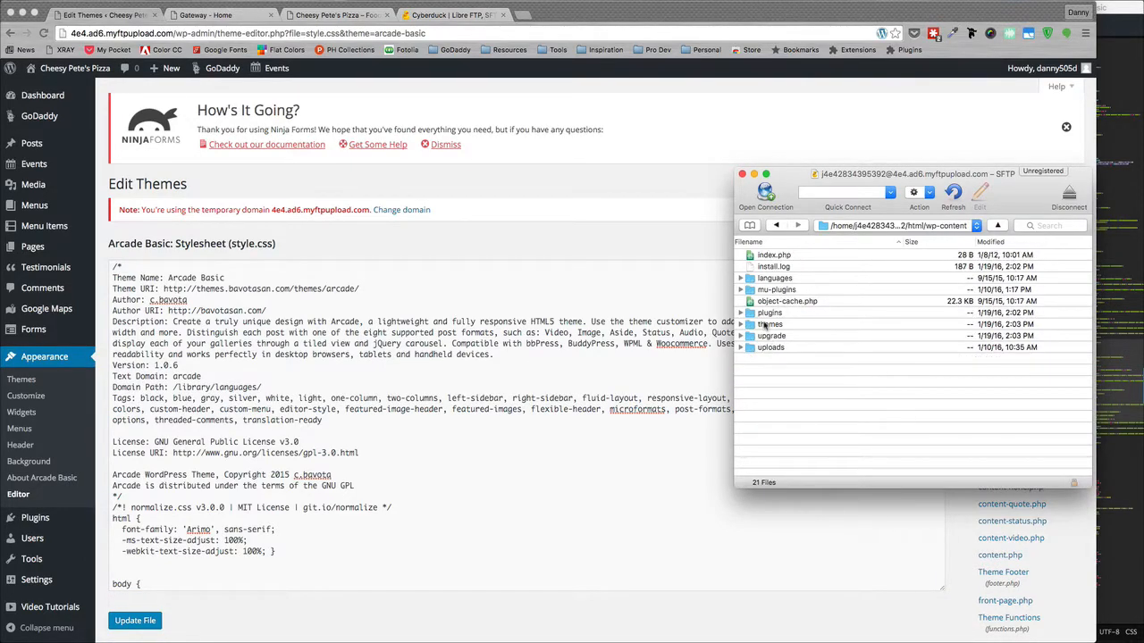
pyautogui.doubleClick(768, 323)
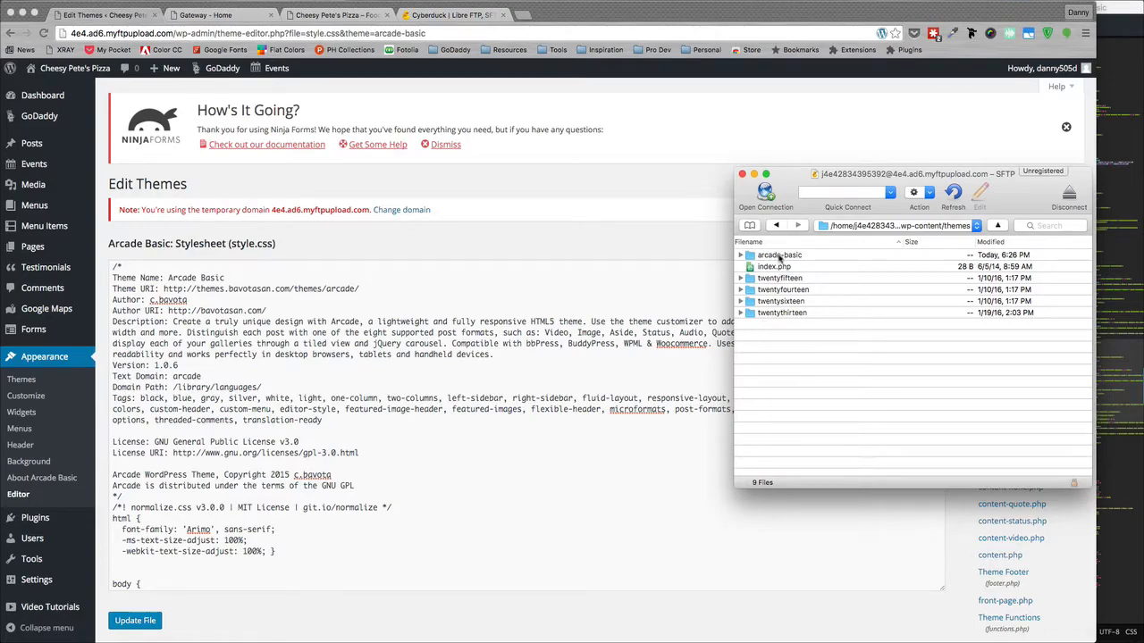
pyautogui.doubleClick(779, 254)
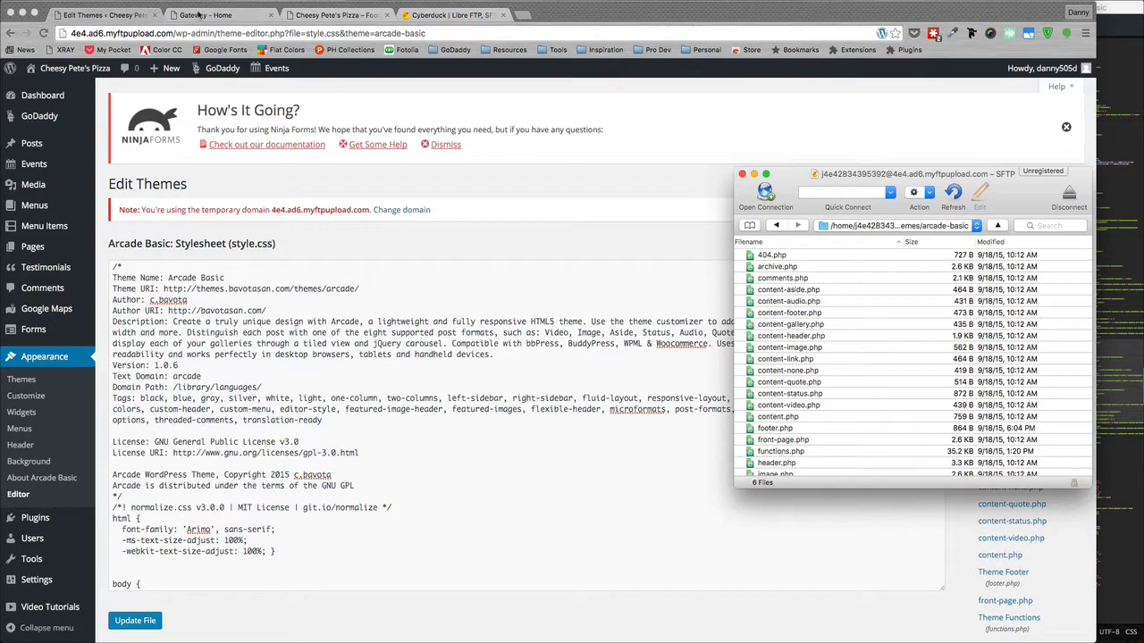
pyautogui.click(336, 15)
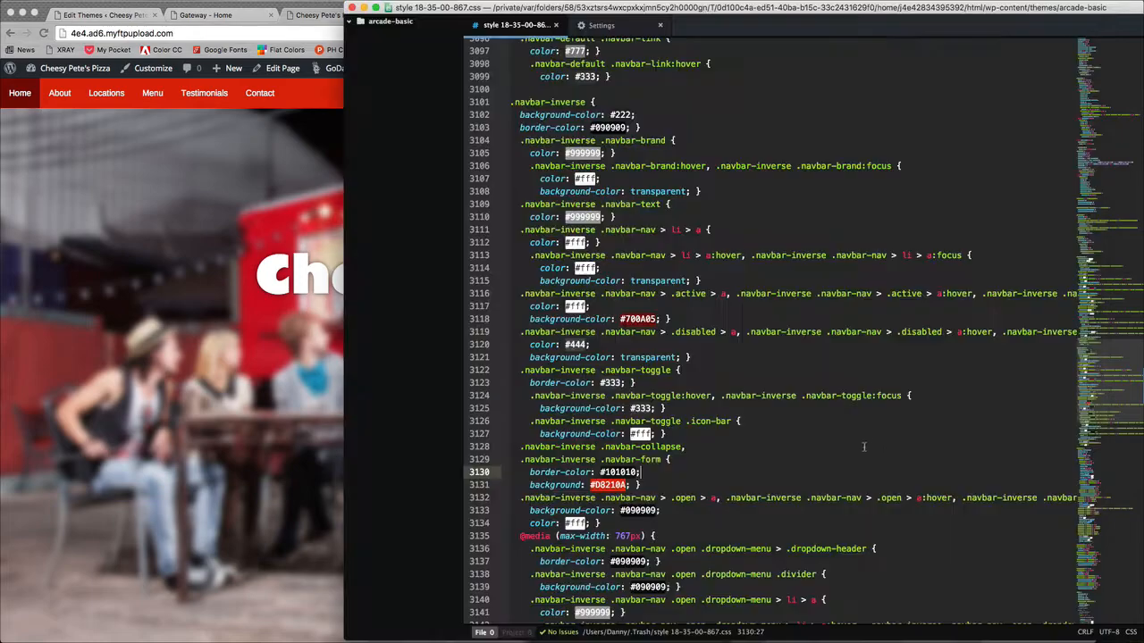
# Step: Inspect the nav bar styling on the live Cheesy Pete's Pizza site in Chrome
pyautogui.click(600, 25)
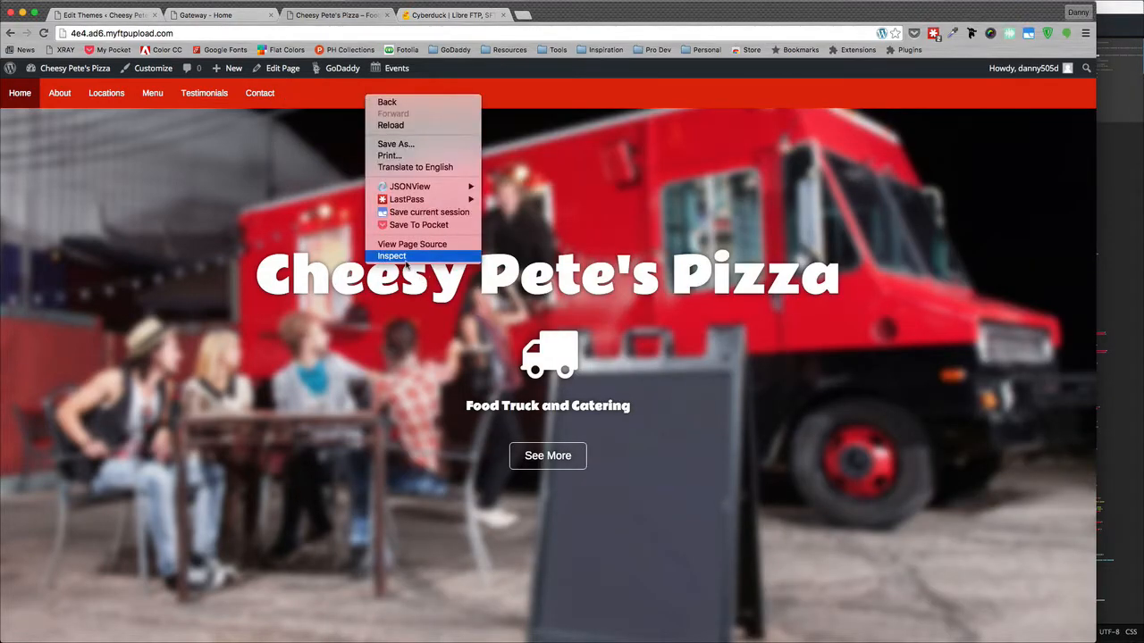
pyautogui.click(391, 256)
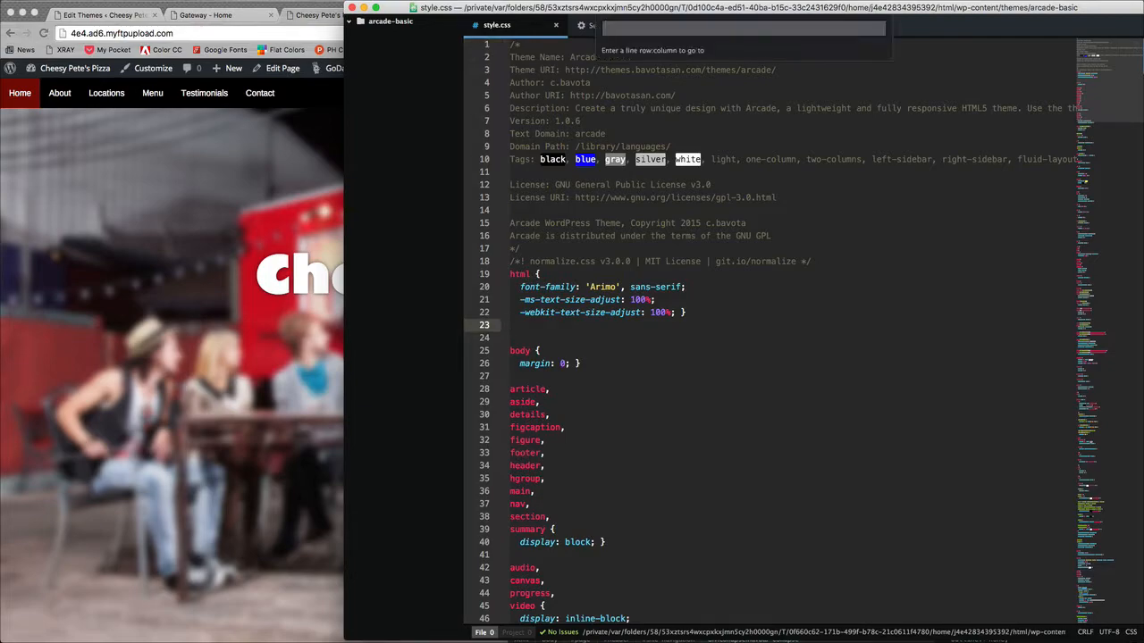
# Step: Jump to line 312 in style.css and select the .navbar-inverse background colour value to change it
pyautogui.write('312')
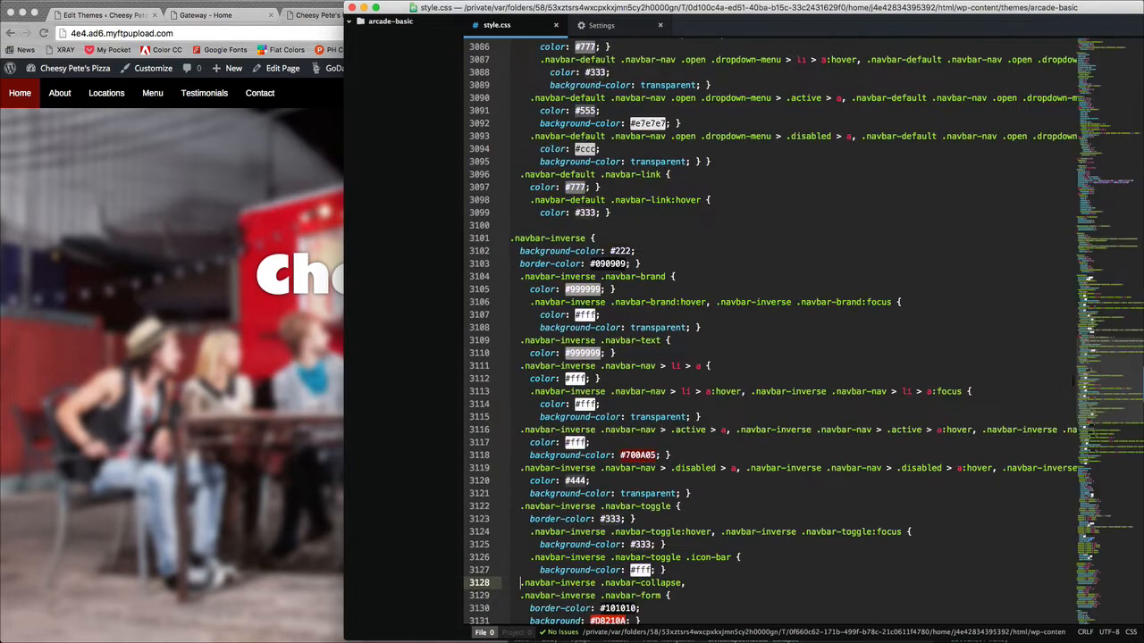
pyautogui.scroll(-3)
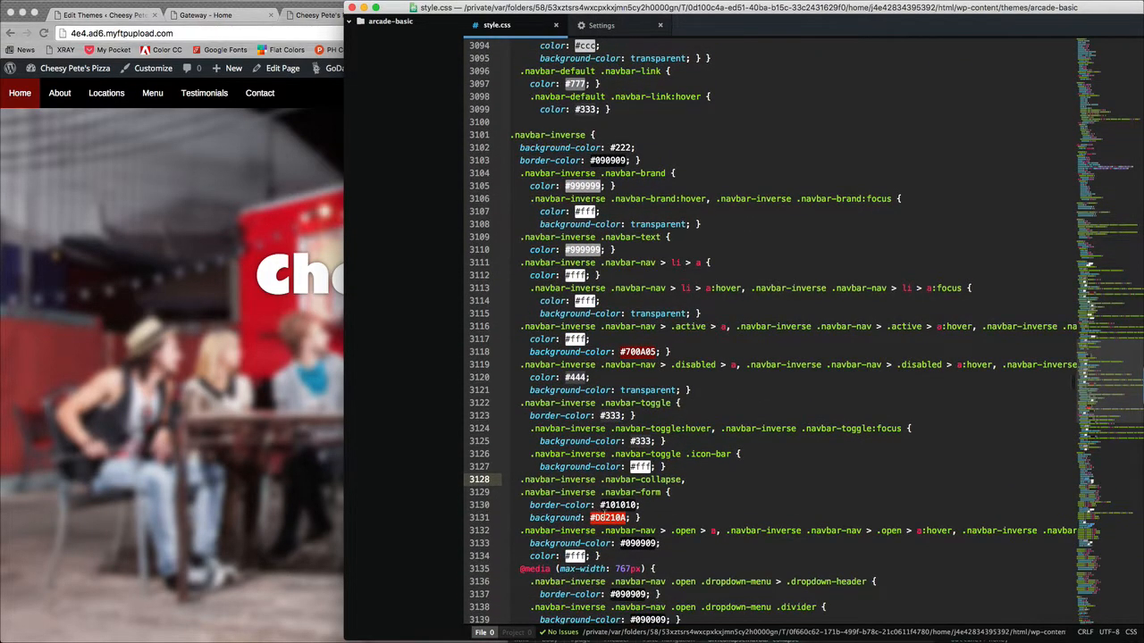
pyautogui.doubleClick(608, 518)
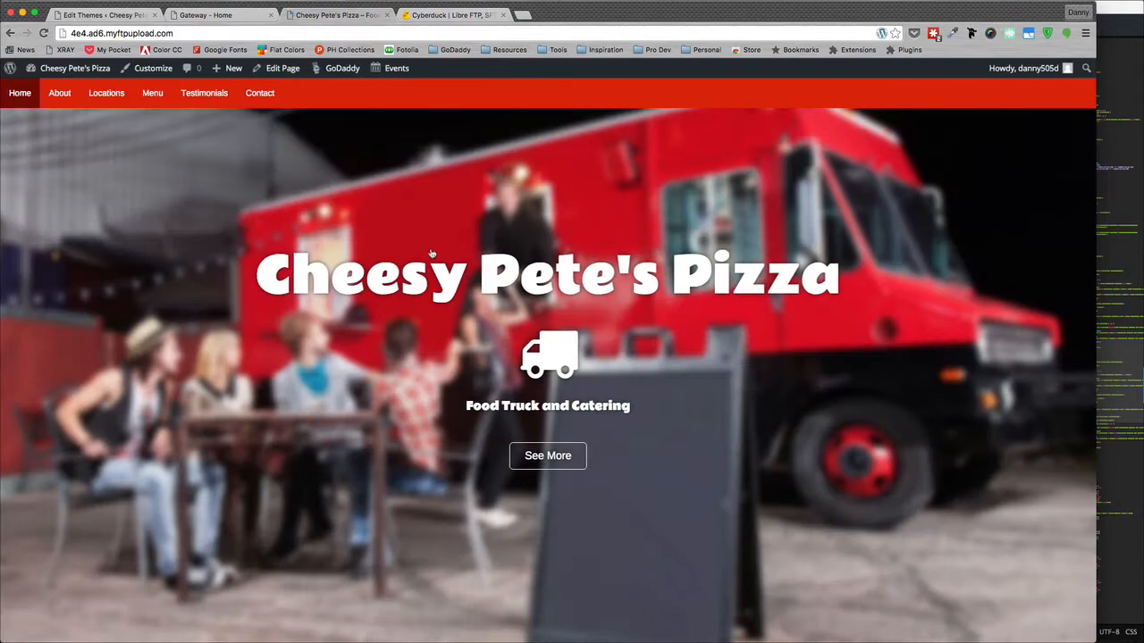
# Step: Flush the GoDaddy managed-hosting cache twice from the admin bar on the live site
pyautogui.click(341, 68)
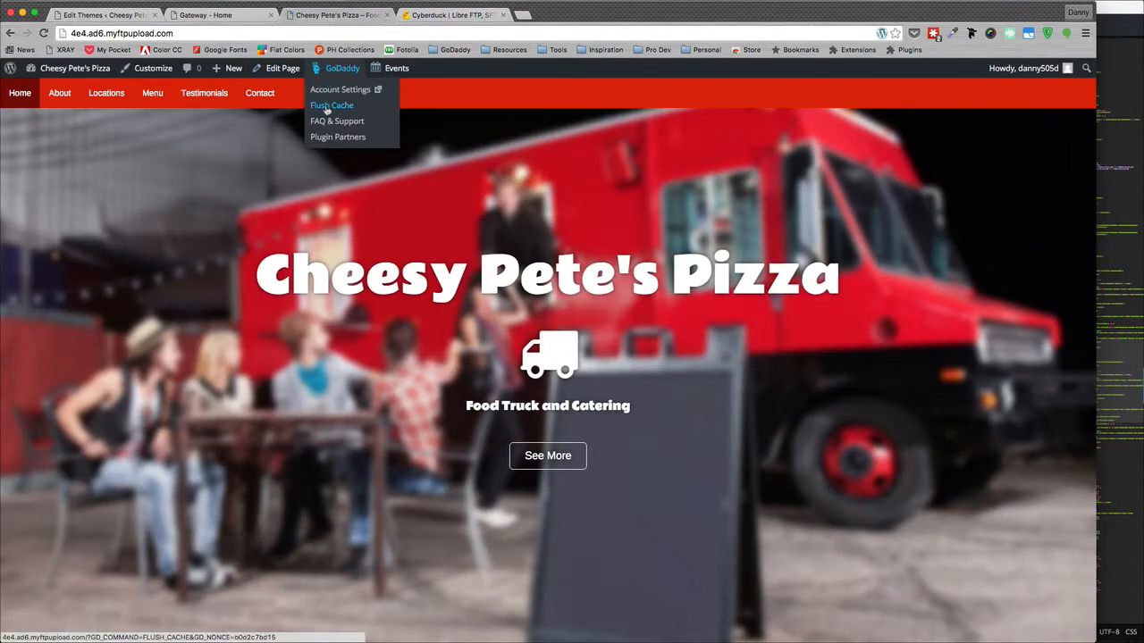
pyautogui.click(332, 105)
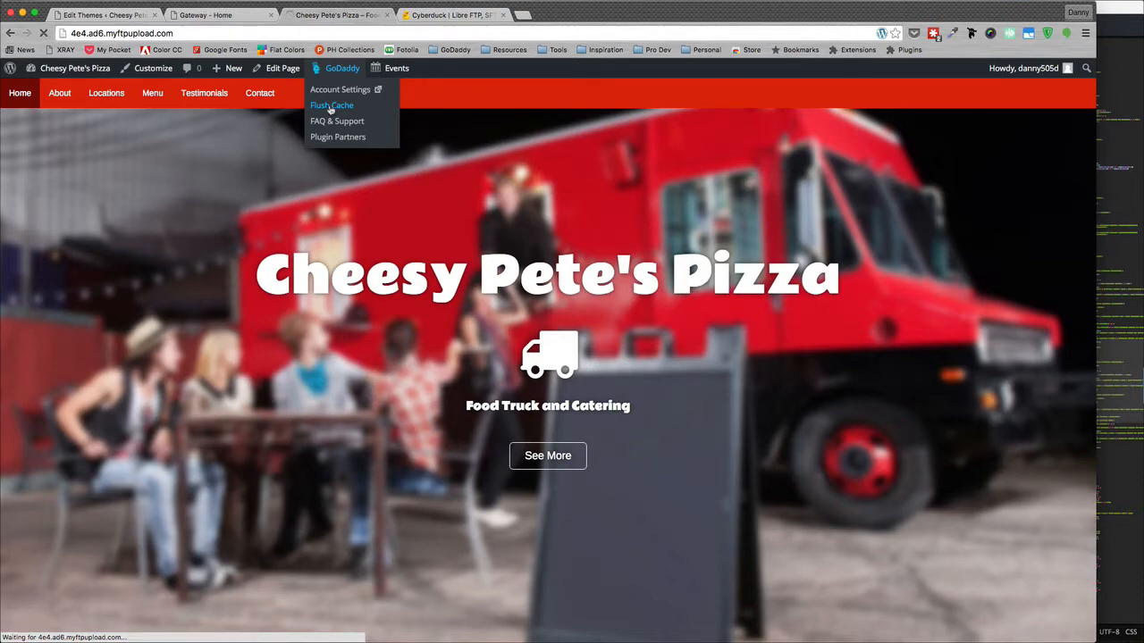
pyautogui.click(333, 103)
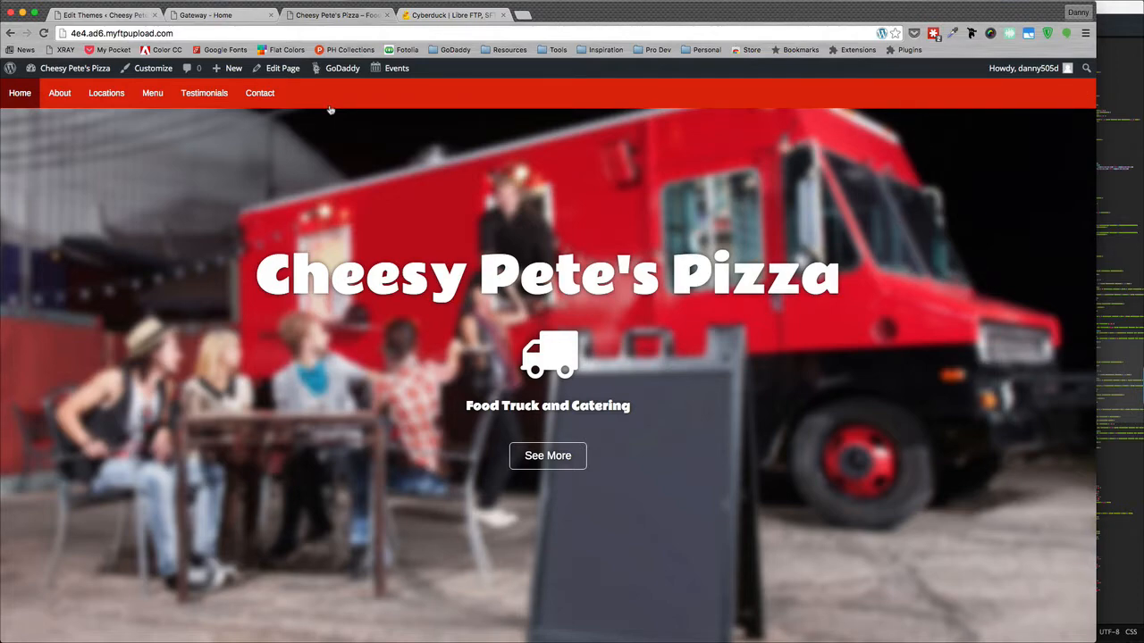
pyautogui.click(343, 68)
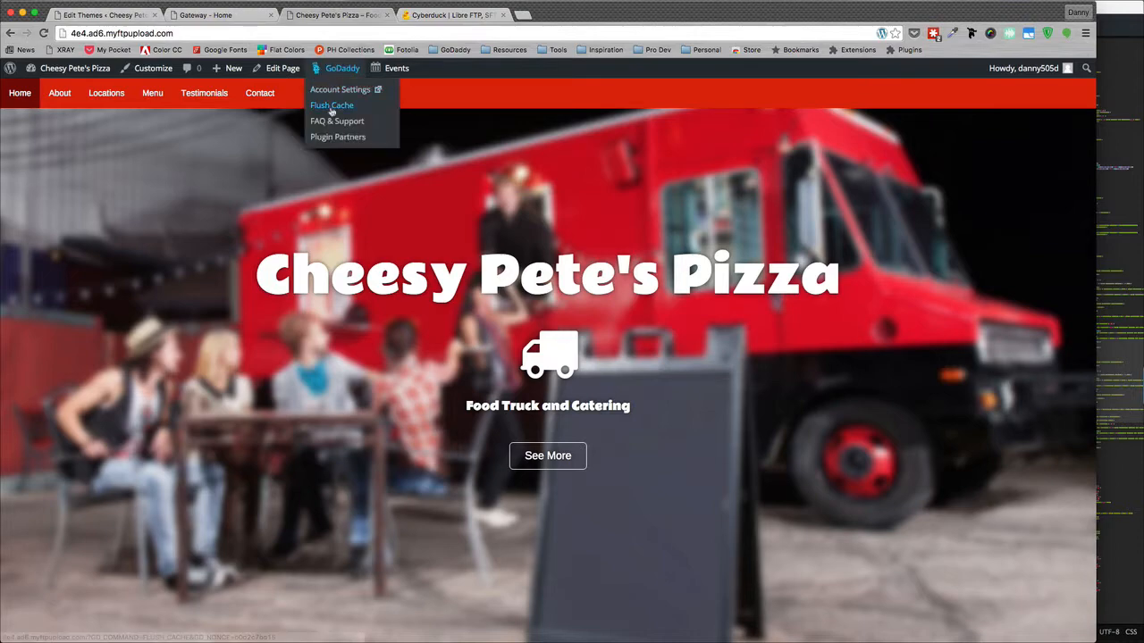
pyautogui.click(332, 103)
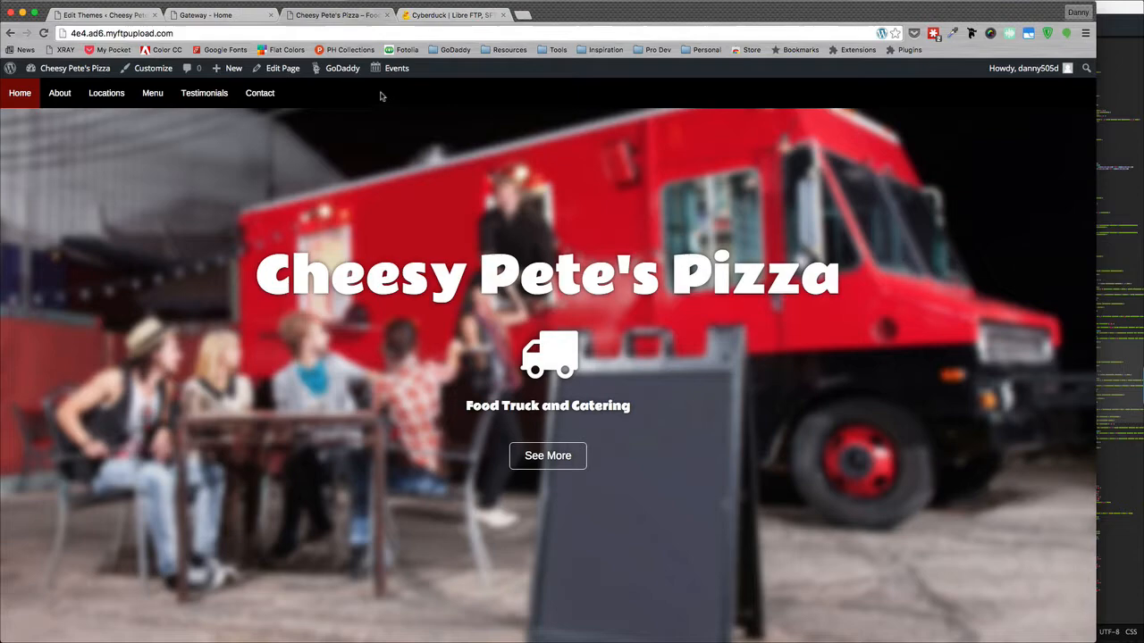
pyautogui.moveTo(815, 86)
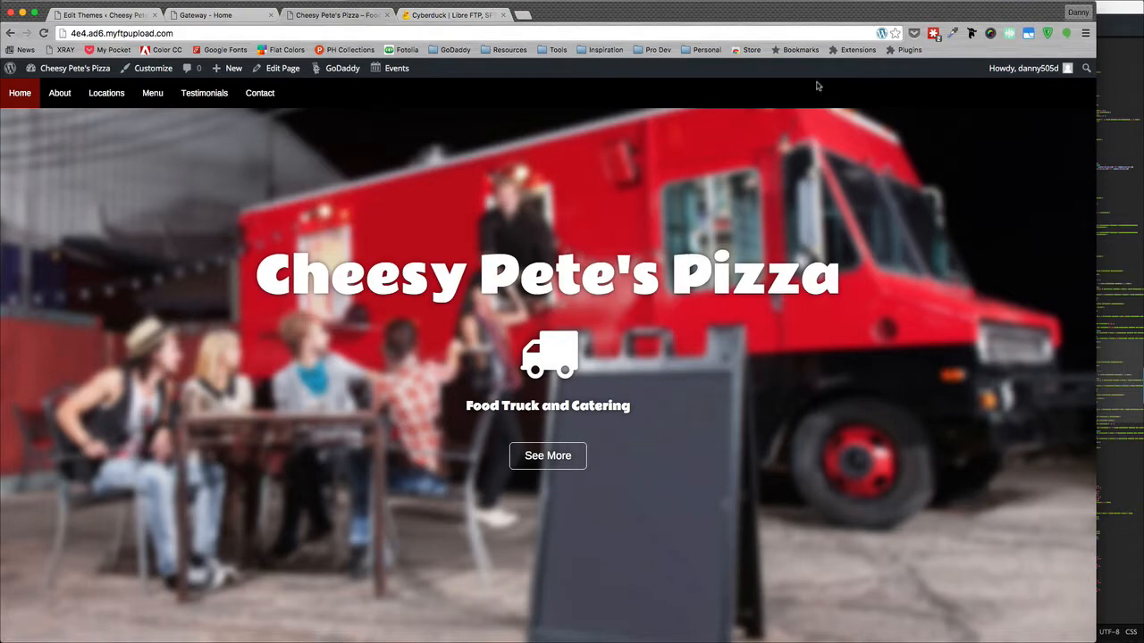
pyautogui.moveTo(1115, 29)
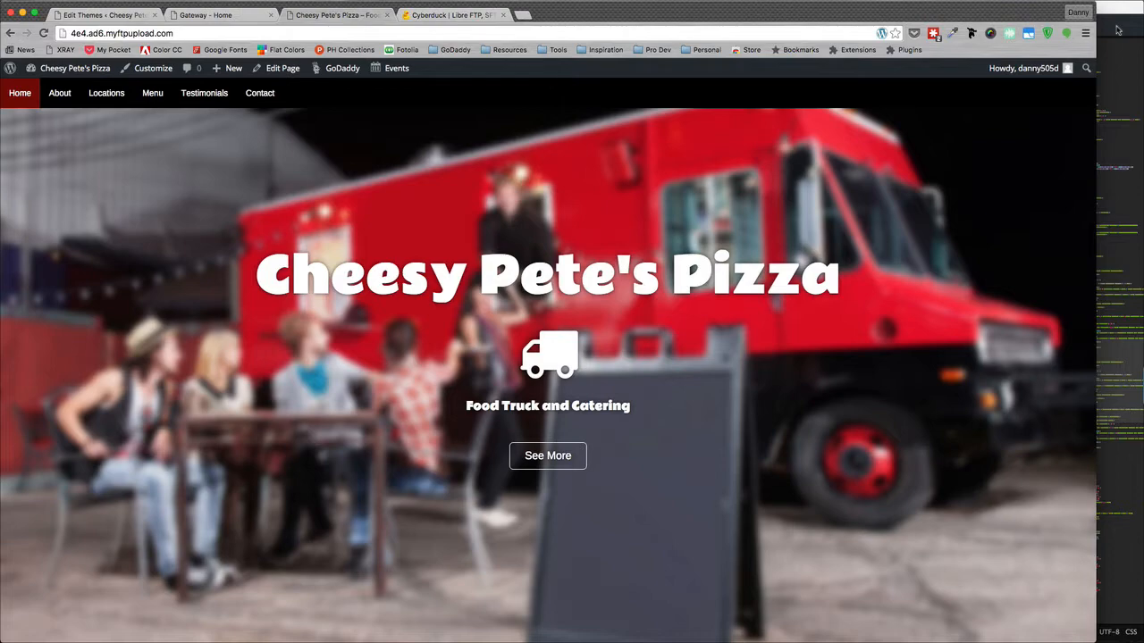
pyautogui.moveTo(301, 102)
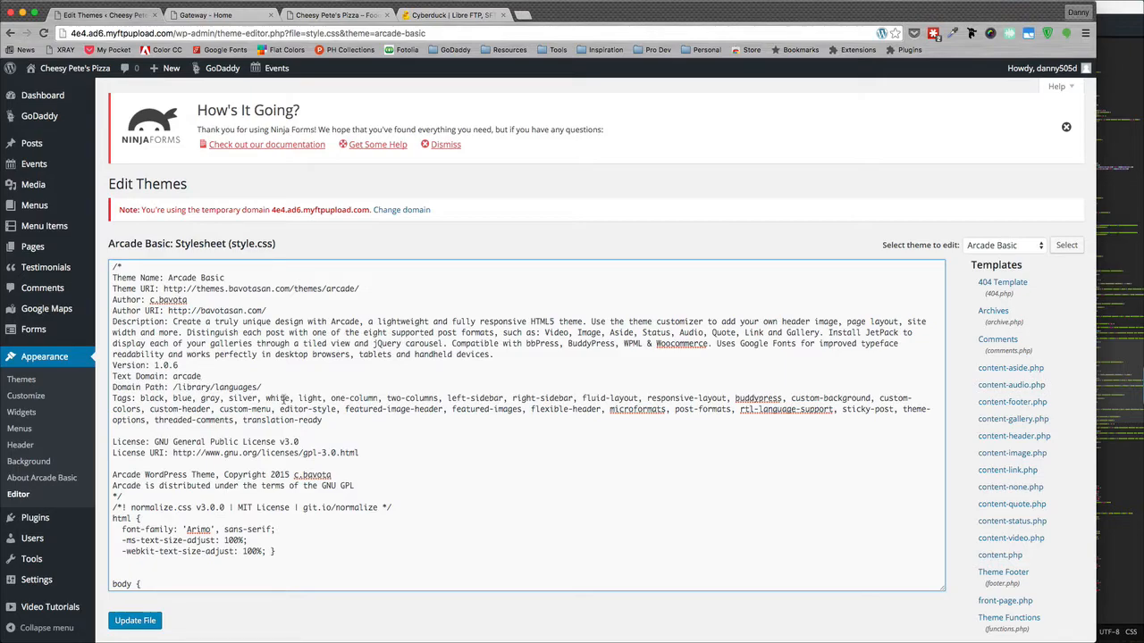
pyautogui.moveTo(706, 307)
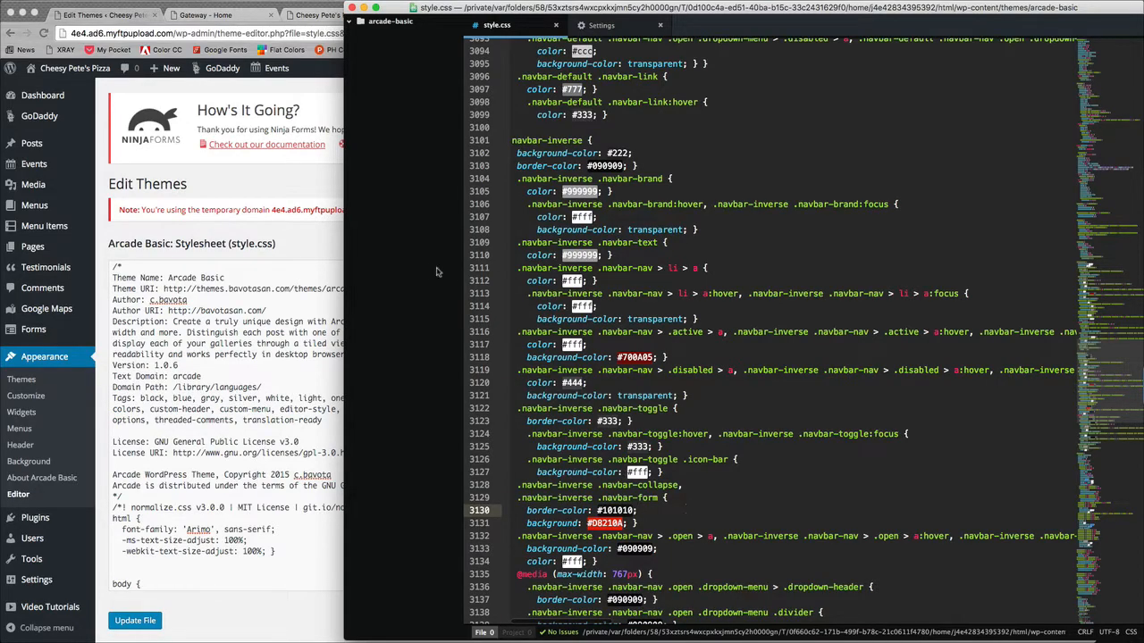
# Step: Return to Chrome to view the live site after restoring the red navbar value
pyautogui.click(335, 15)
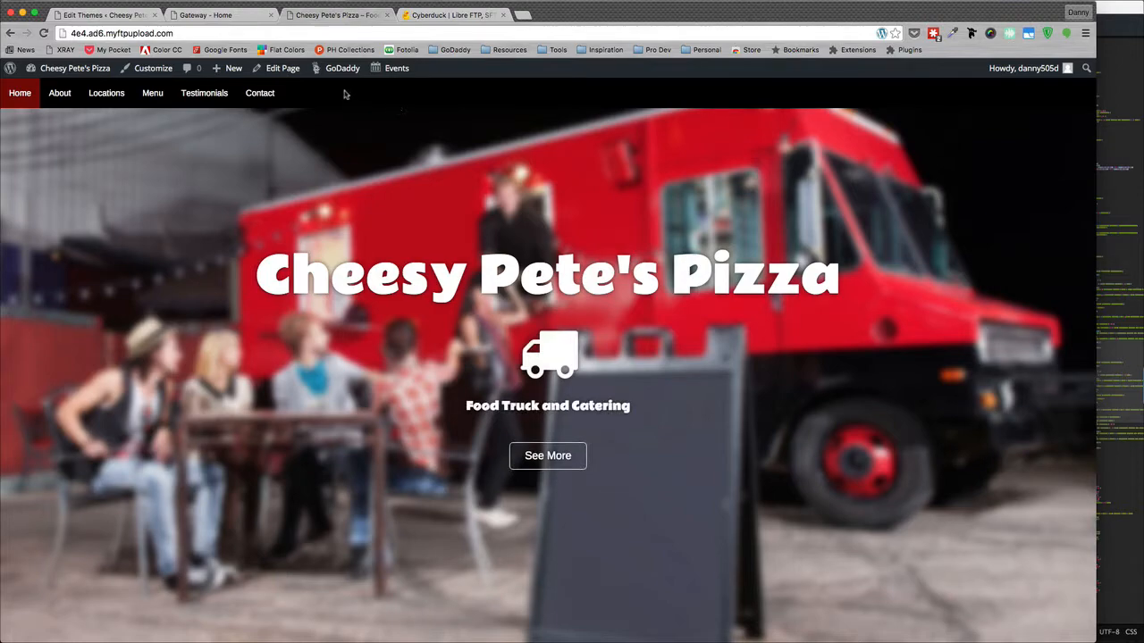
# Step: Flush the GoDaddy managed-hosting cache so the live nav bar returns to red
pyautogui.click(343, 68)
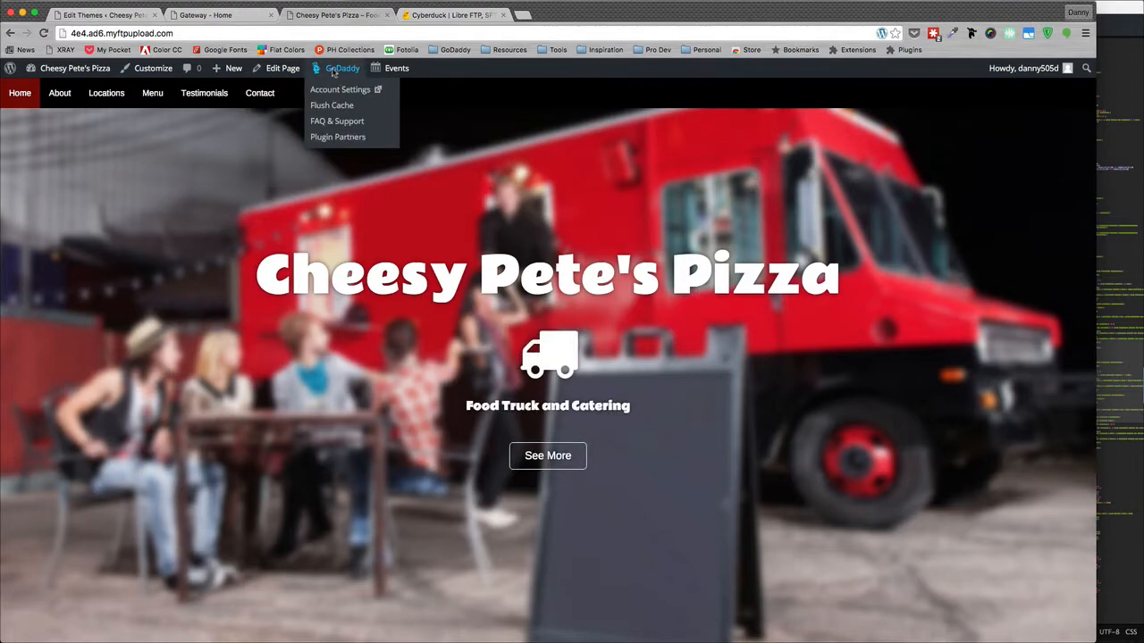
pyautogui.click(332, 105)
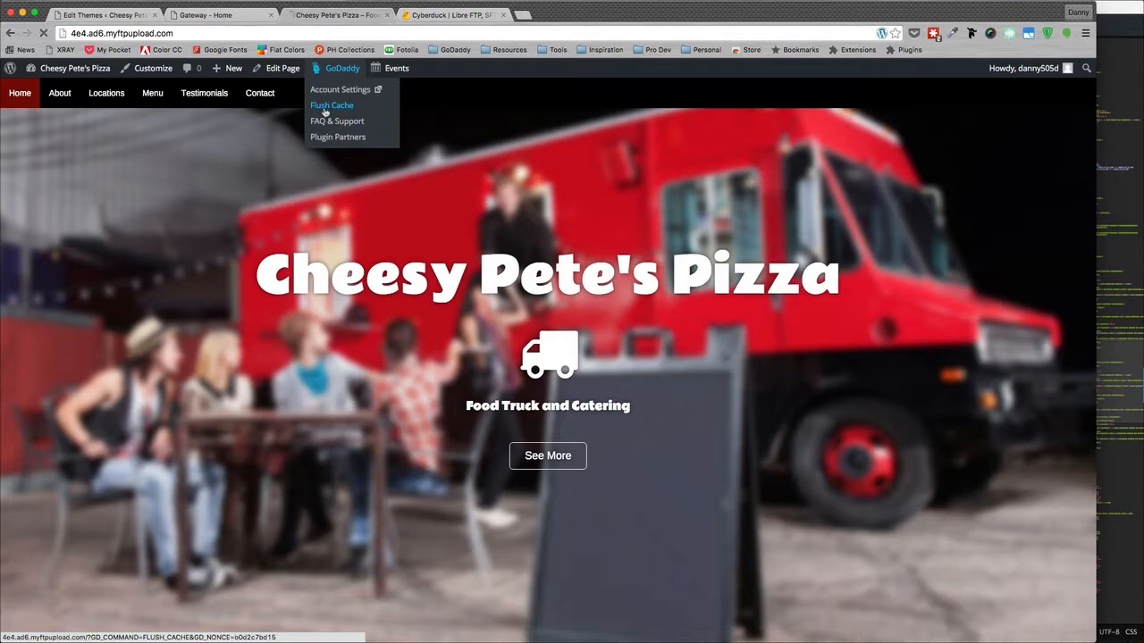
pyautogui.click(332, 106)
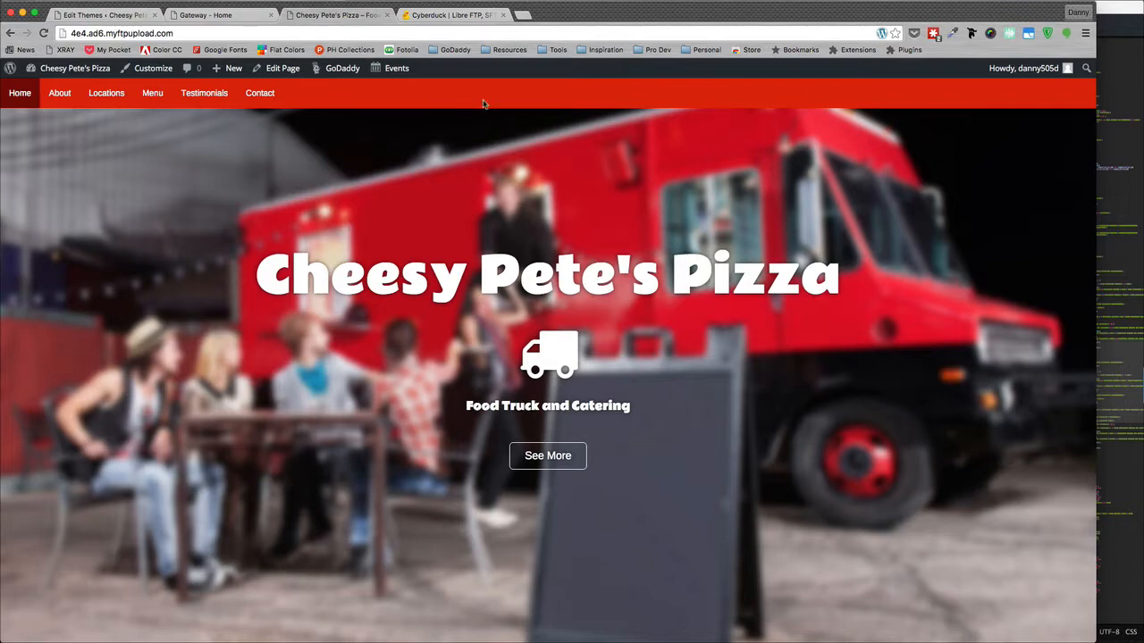
pyautogui.moveTo(672, 161)
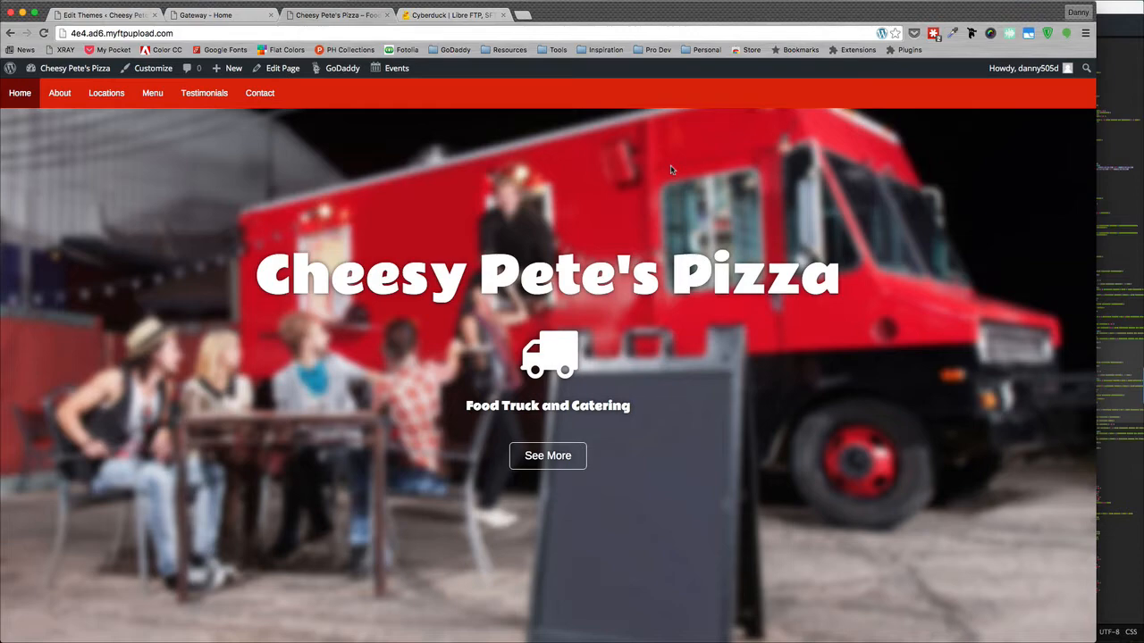
pyautogui.moveTo(1115, 23)
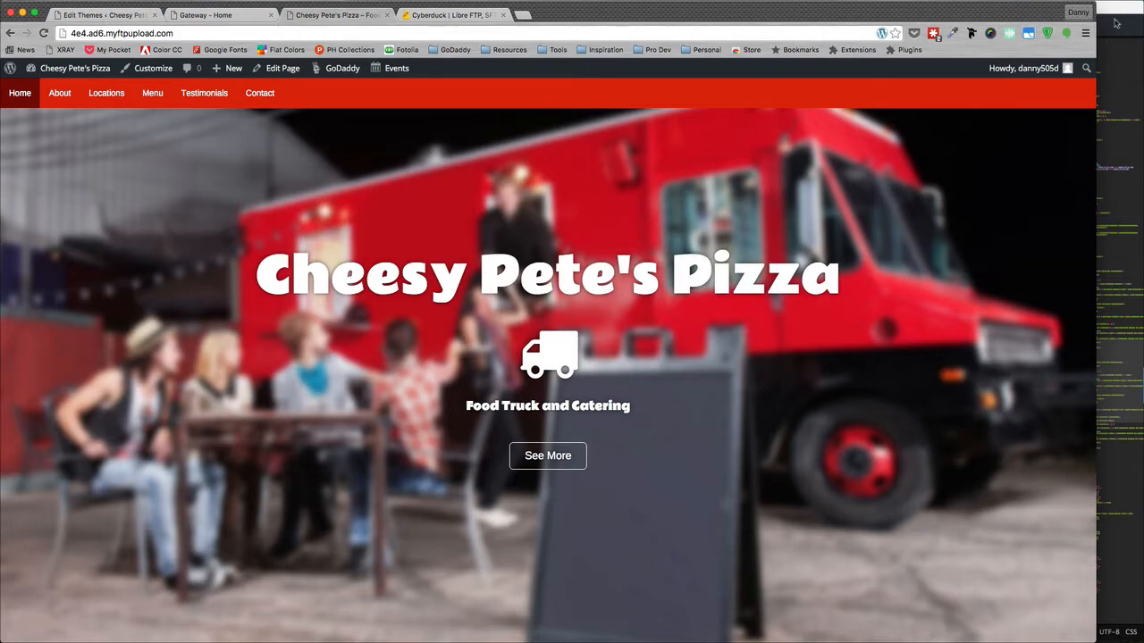